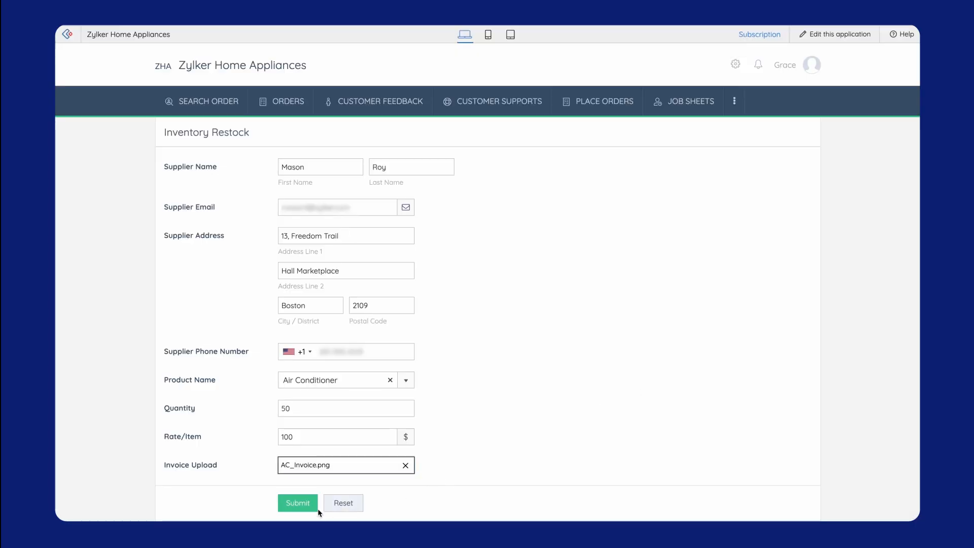
click(296, 502)
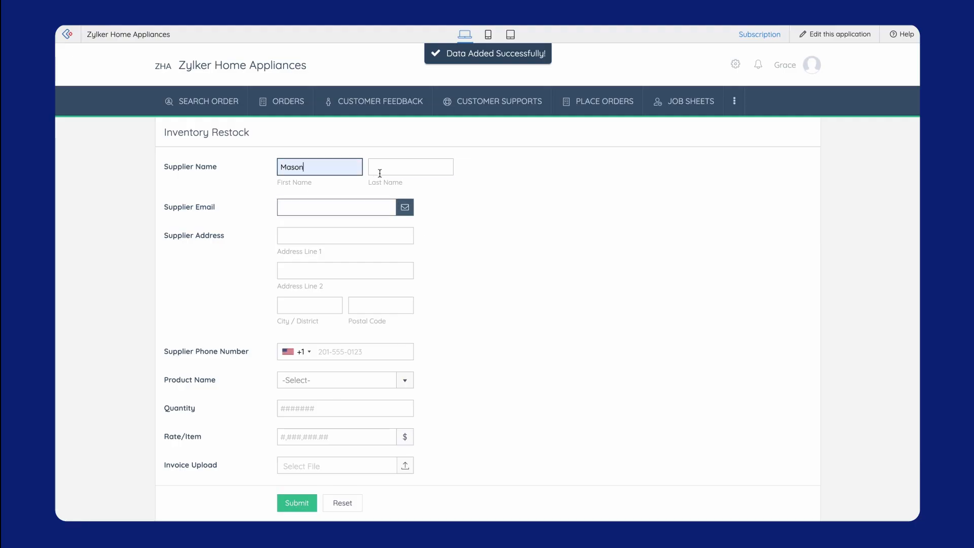
text(Boston)
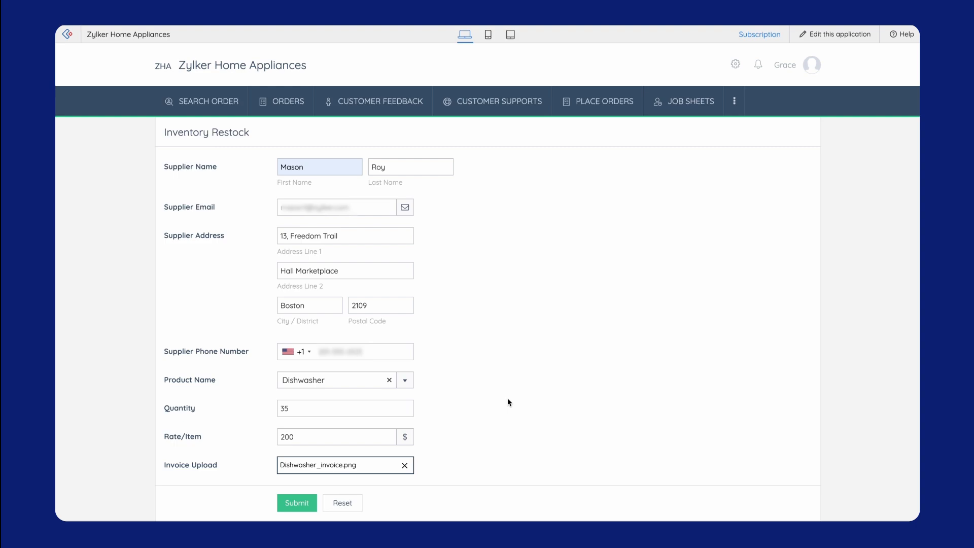
click(297, 503)
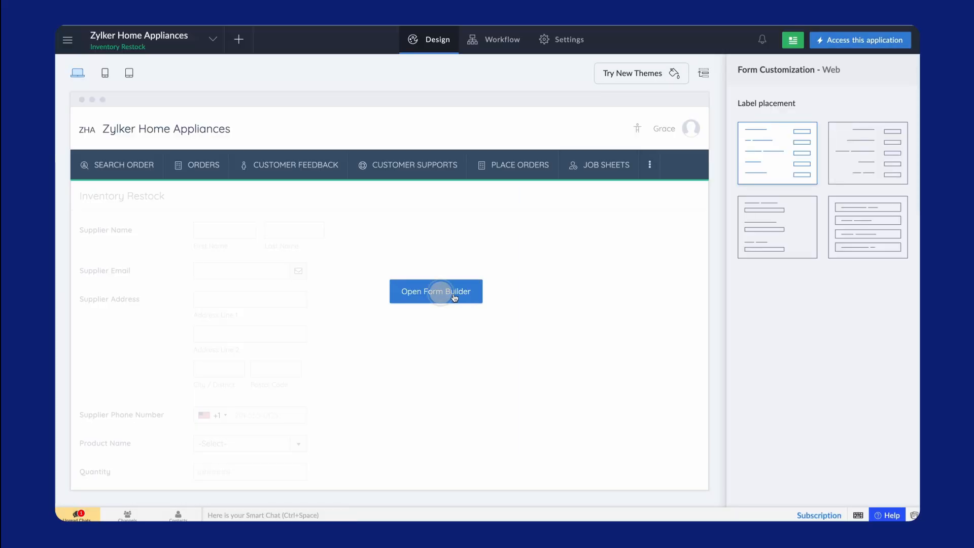
Delete the single Product Name and Quantity fields from the Inventory Restock form
click(436, 291)
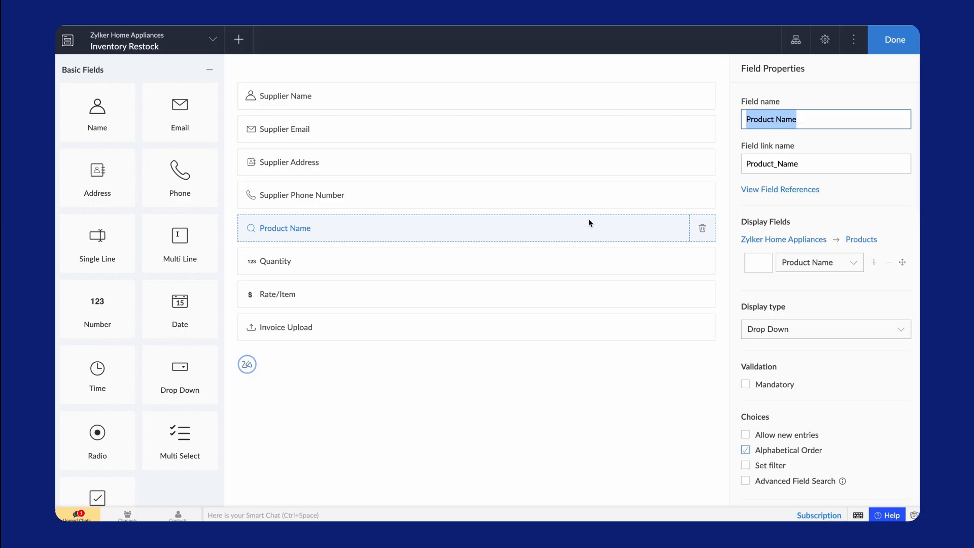
click(702, 228)
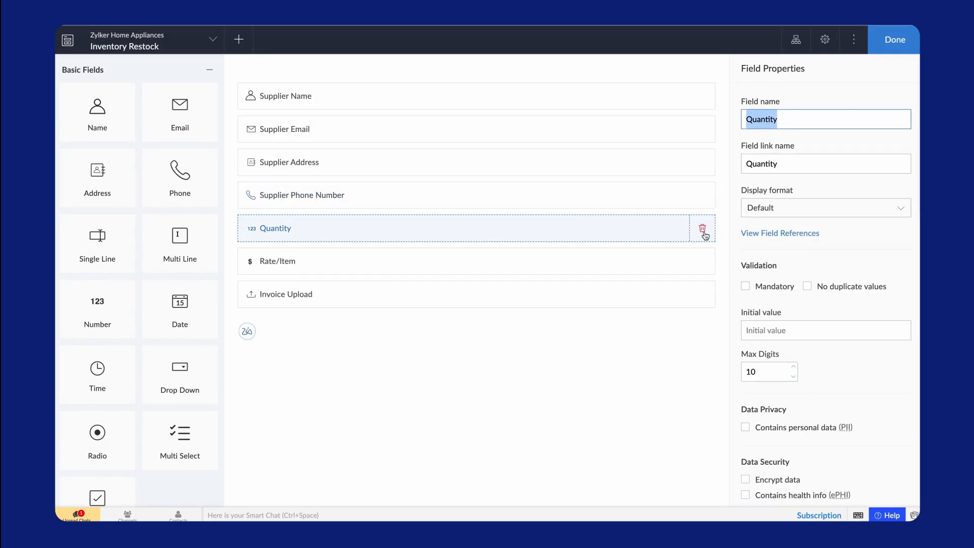
click(702, 228)
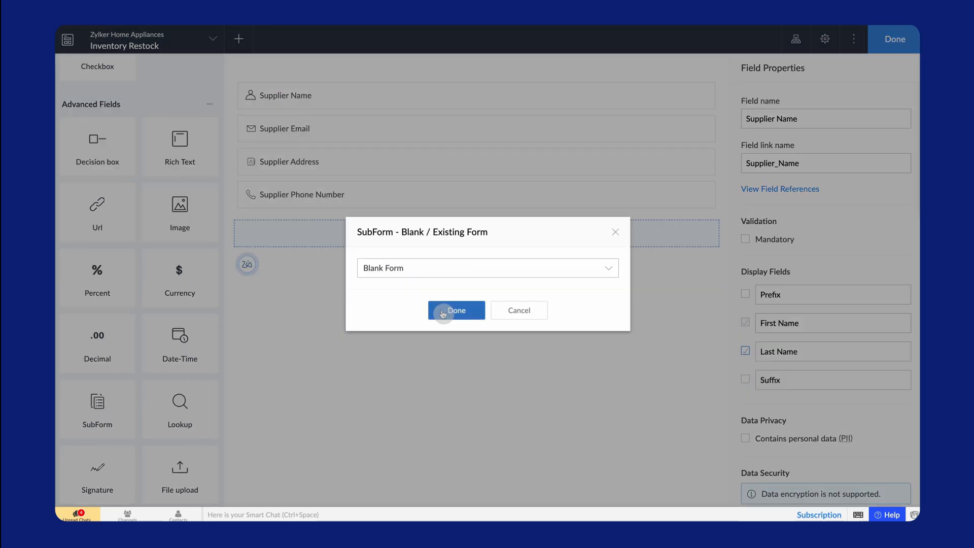
Create a blank Product Details subform with a Product Name lookup from the Products form
click(456, 310)
text(Product Details)
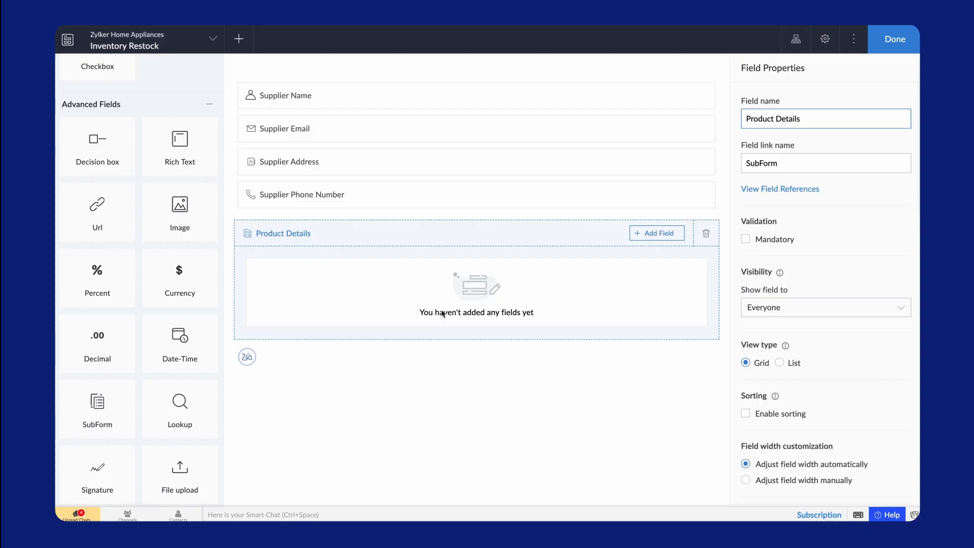
click(656, 233)
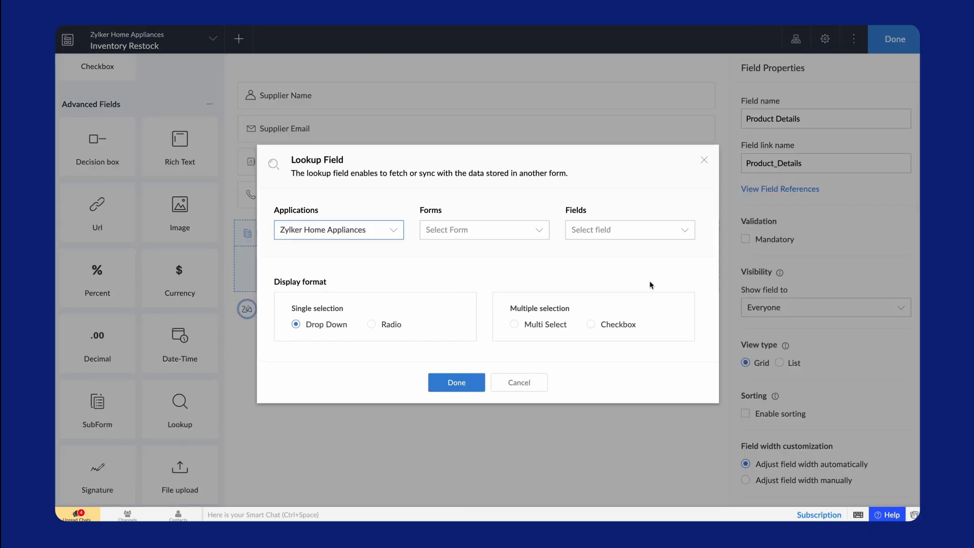
click(484, 230)
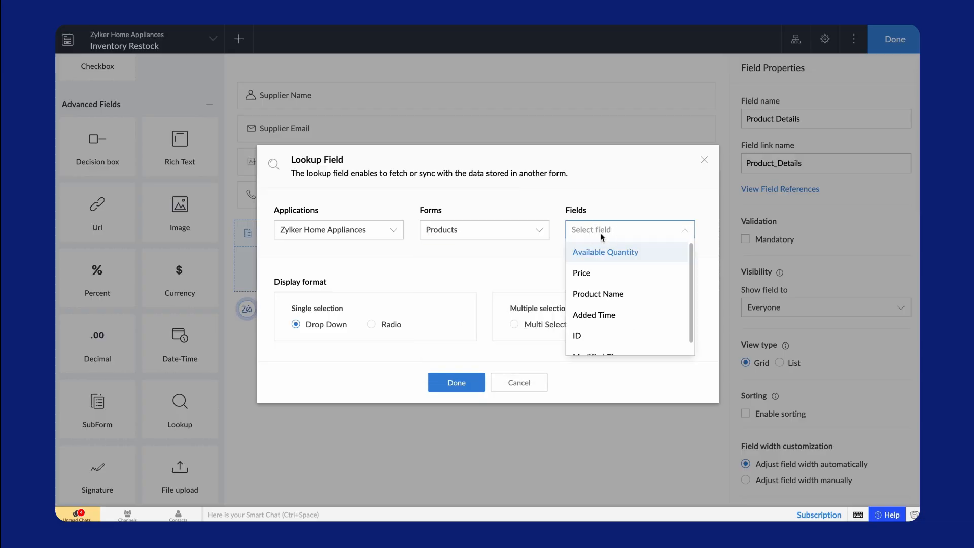
click(597, 294)
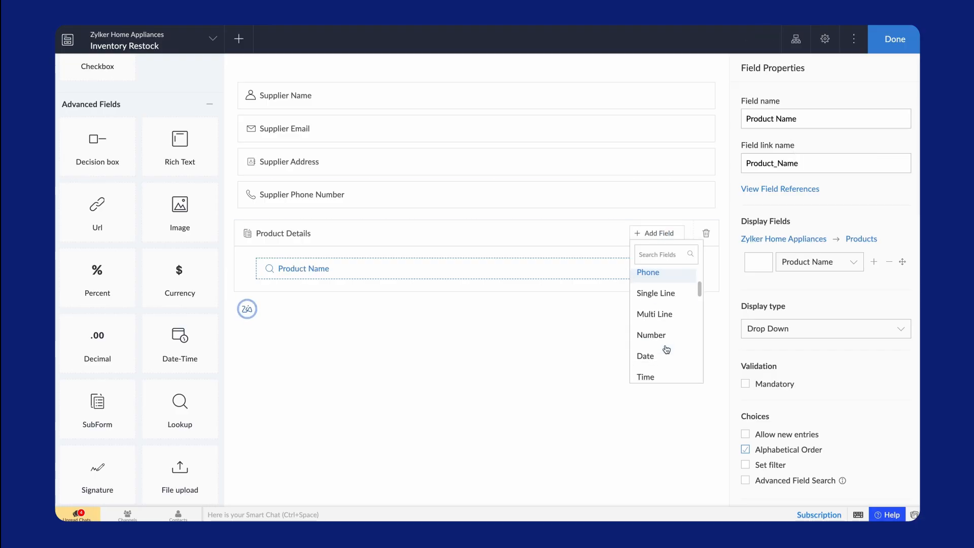
Add Quantity, Rate/Item and Invoice Upload fields to the subform and finish editing
click(650, 334)
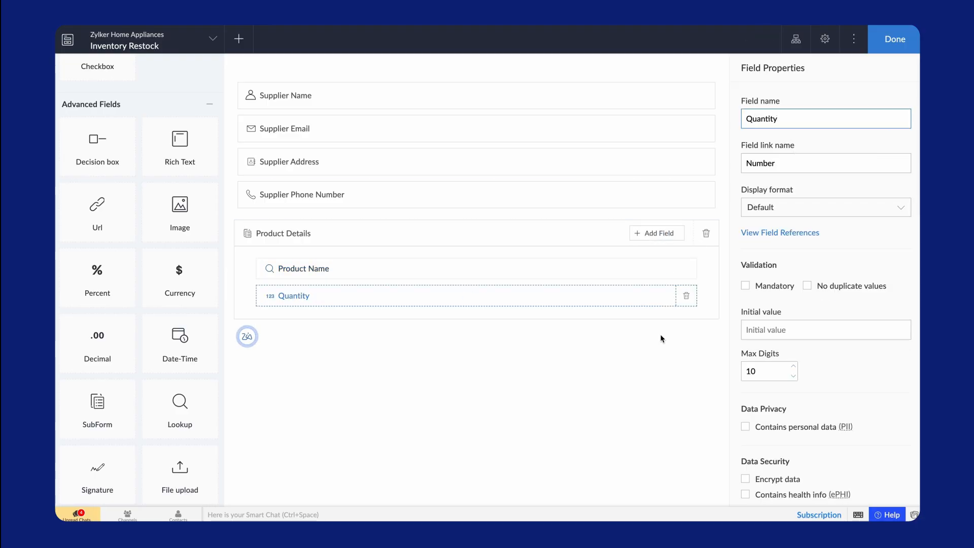
click(656, 233)
text(Invoice Upload)
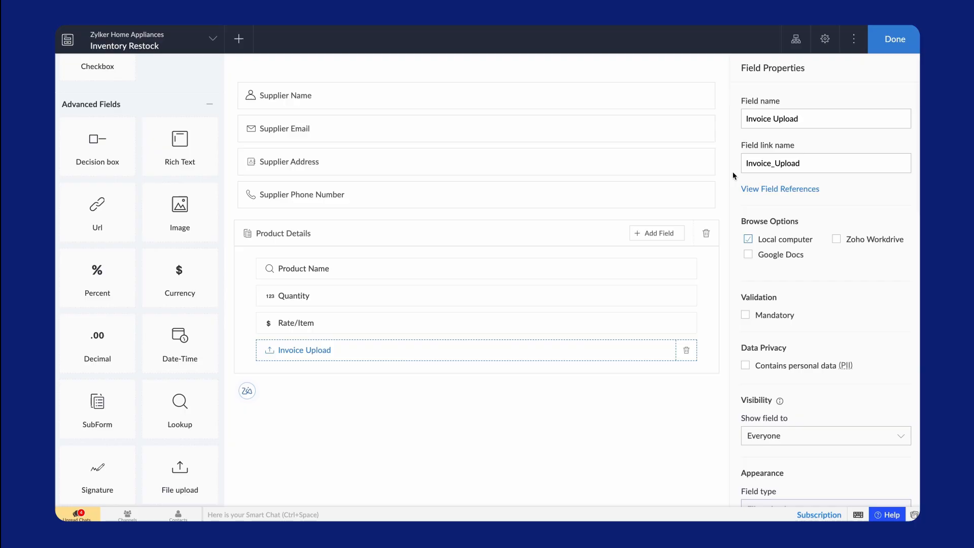
click(893, 40)
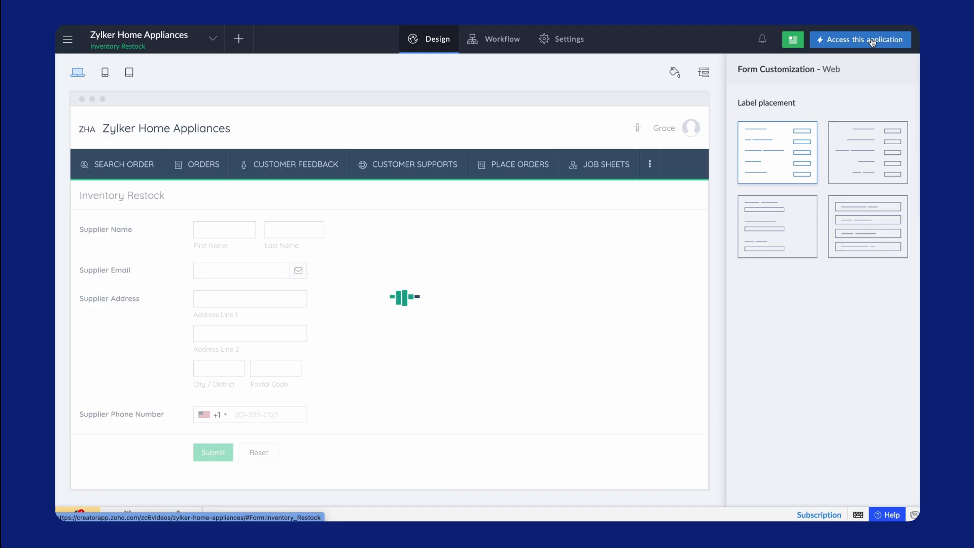
click(860, 40)
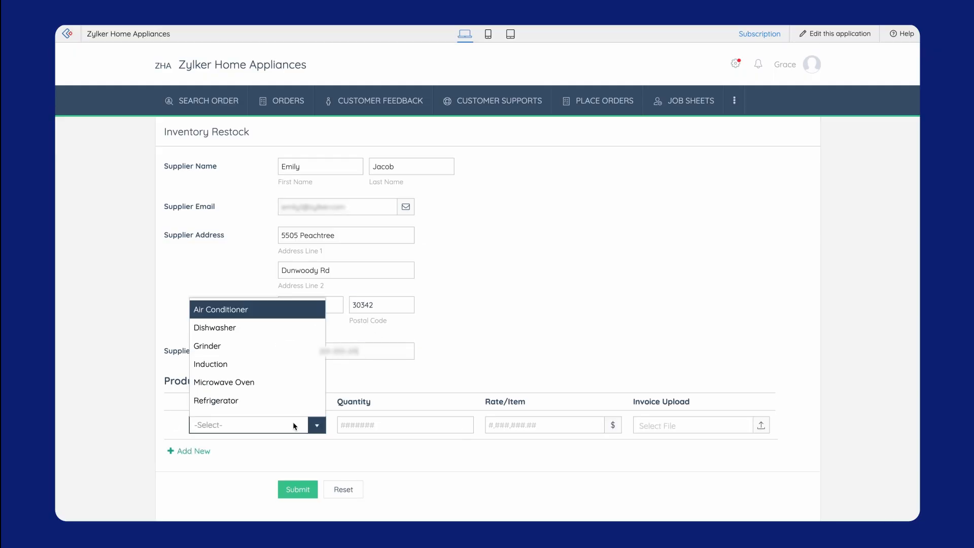
click(545, 425)
text(789)
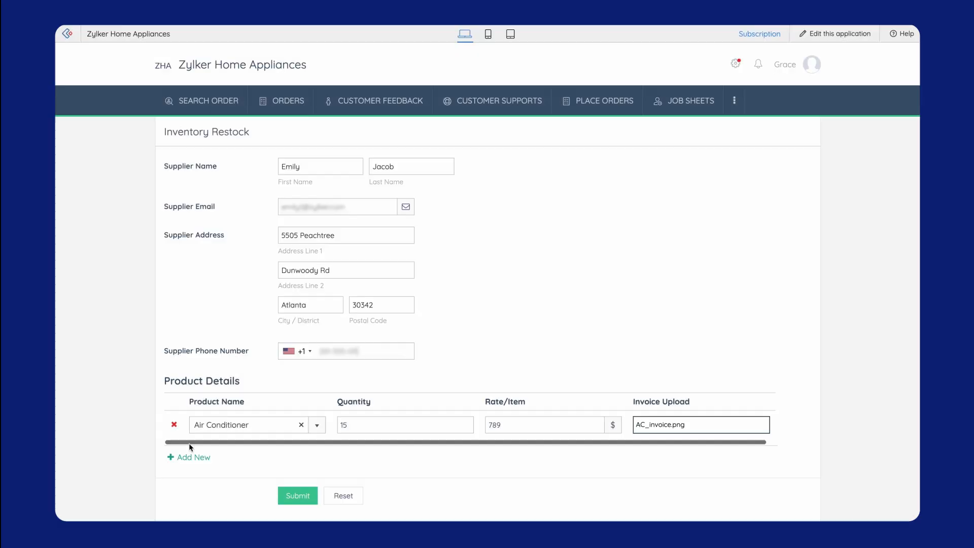
click(188, 457)
text(26)
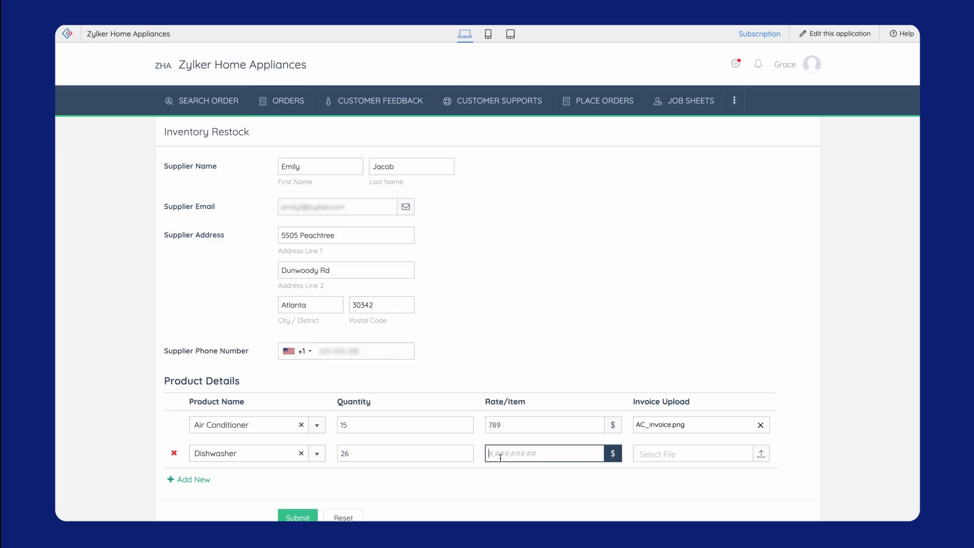
click(761, 453)
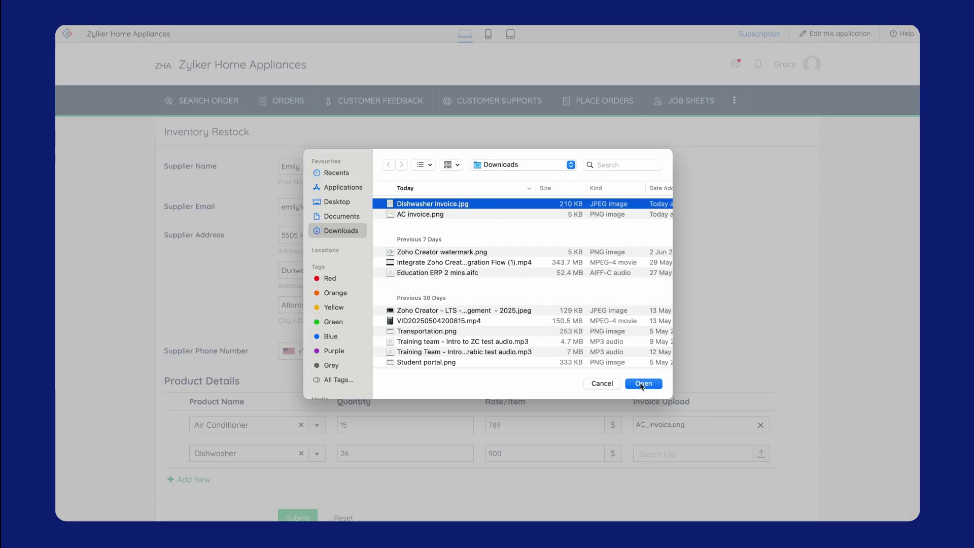
click(643, 383)
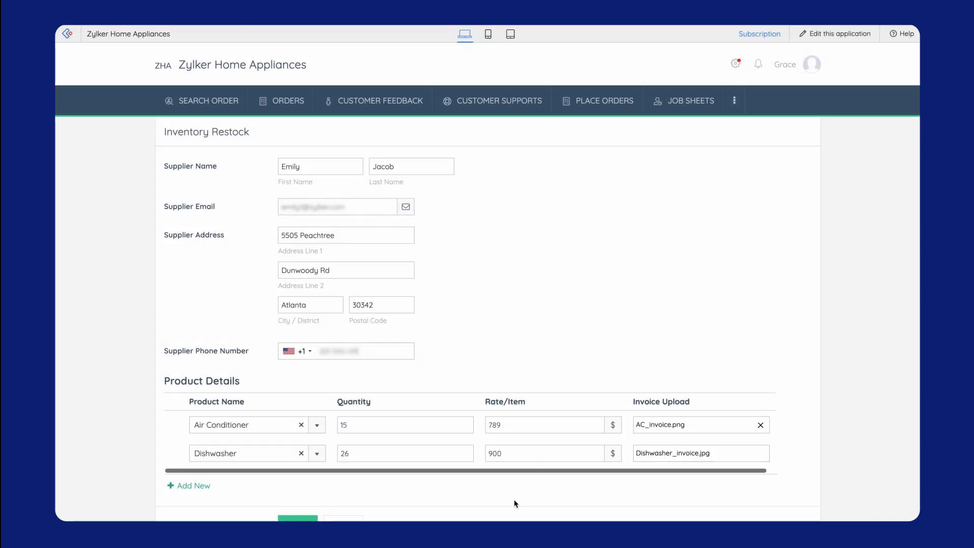
Submit the two-product restock record and head to the app's other sections
scroll(down, 3)
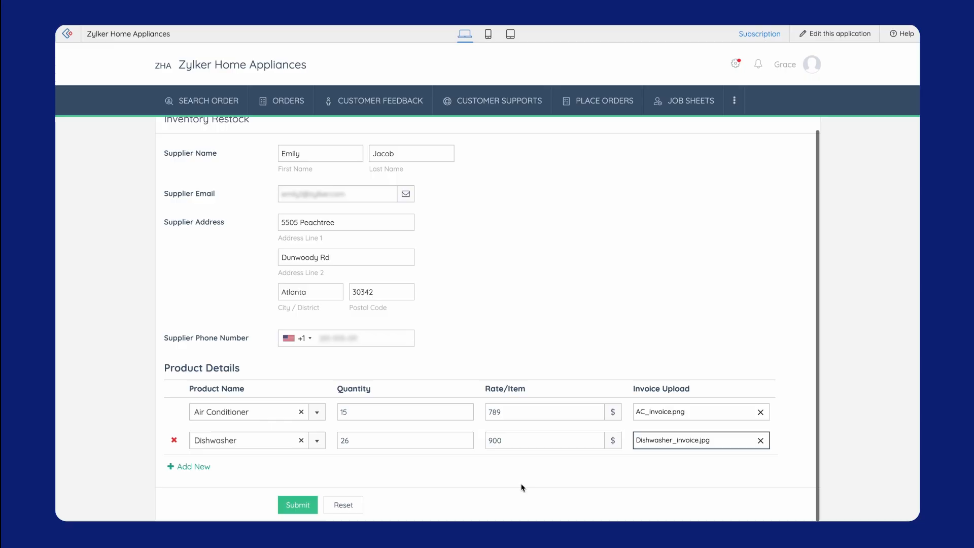
click(297, 505)
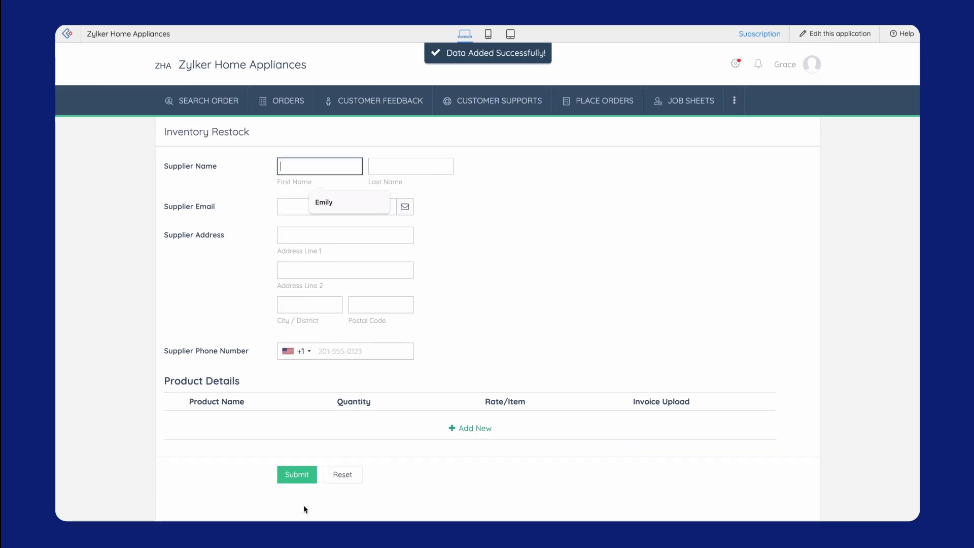
click(733, 99)
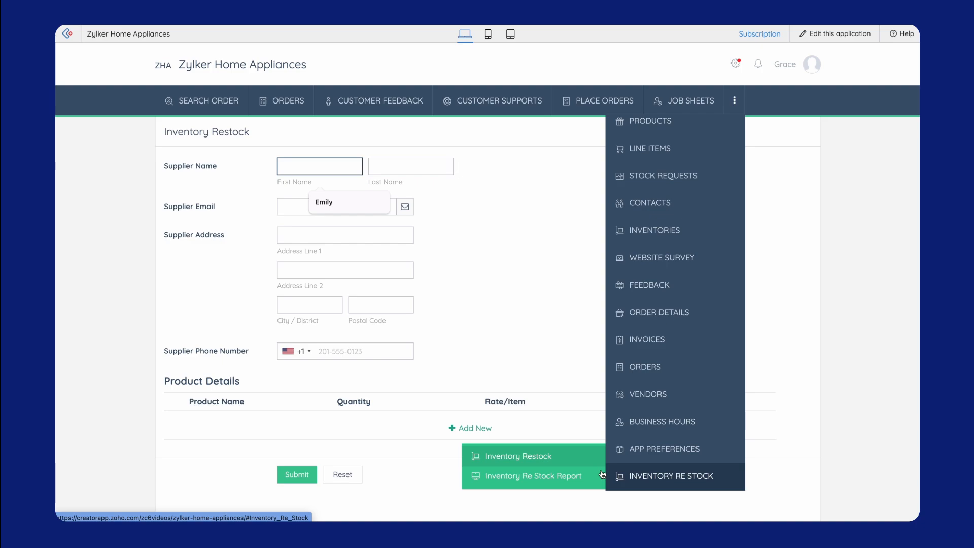
click(533, 476)
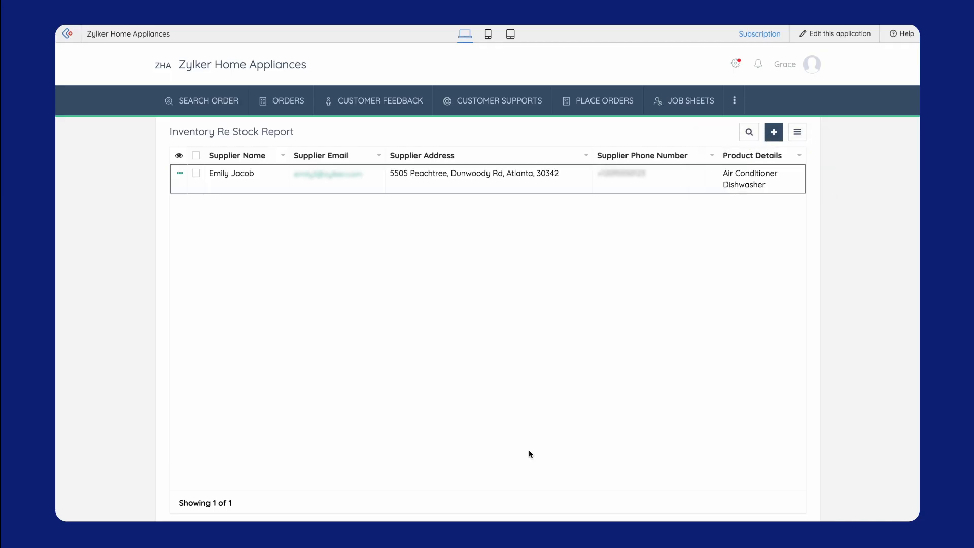
click(834, 34)
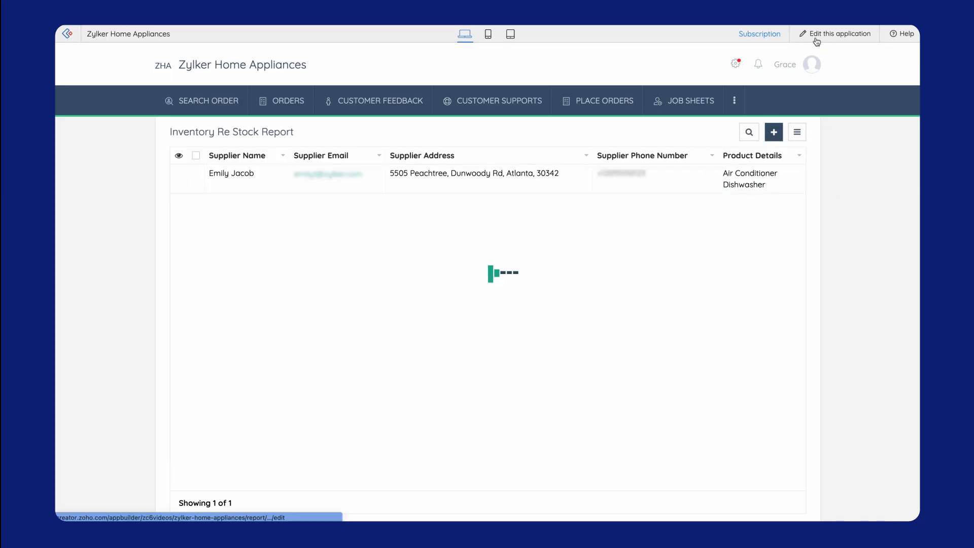
Configure the Product Details column to display additional subform fields
click(834, 34)
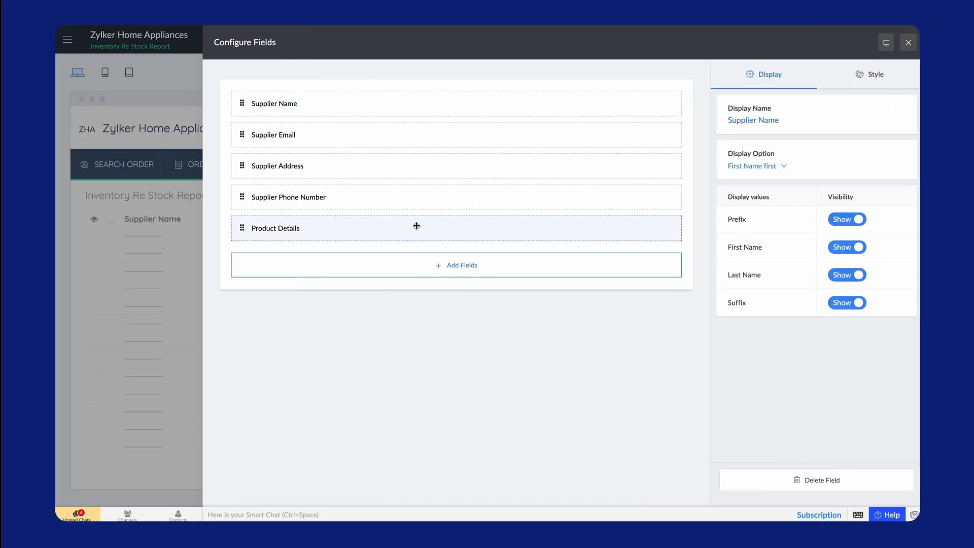
click(275, 228)
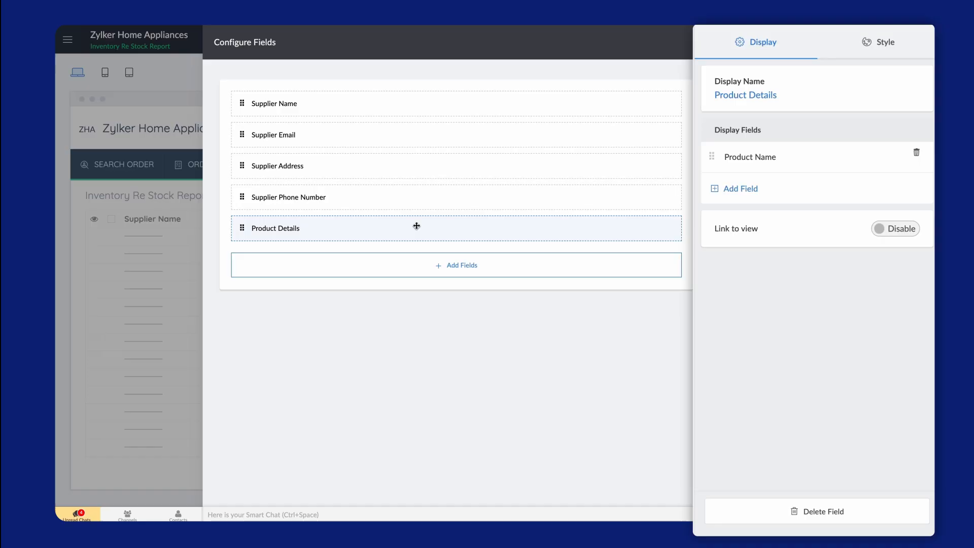
click(739, 188)
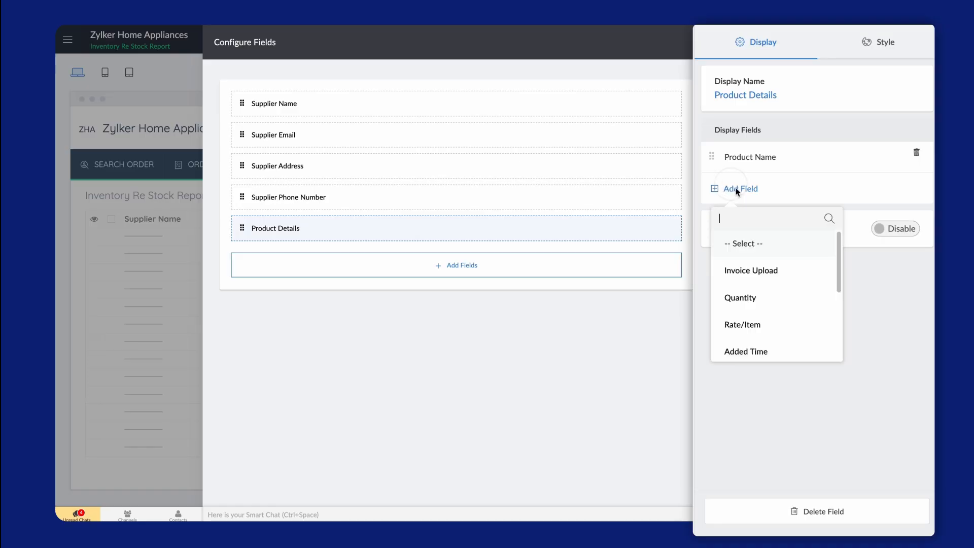
click(738, 188)
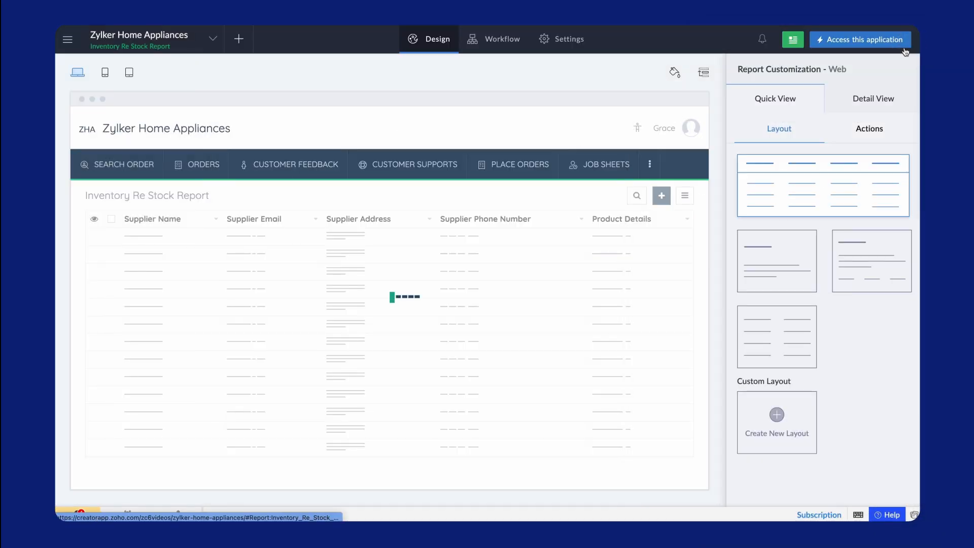
Inspect the Air Conditioner and Dishwasher subform entries in the live report
click(859, 40)
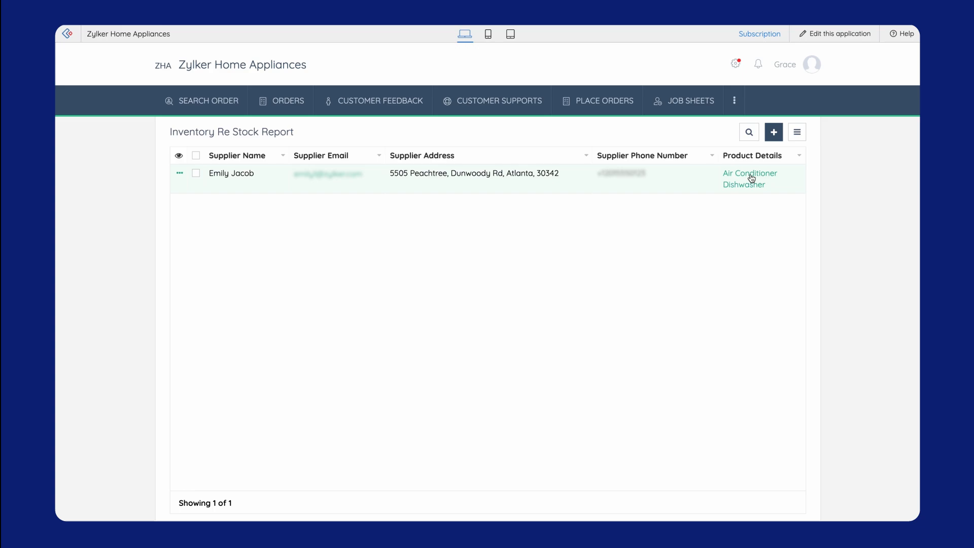
click(749, 173)
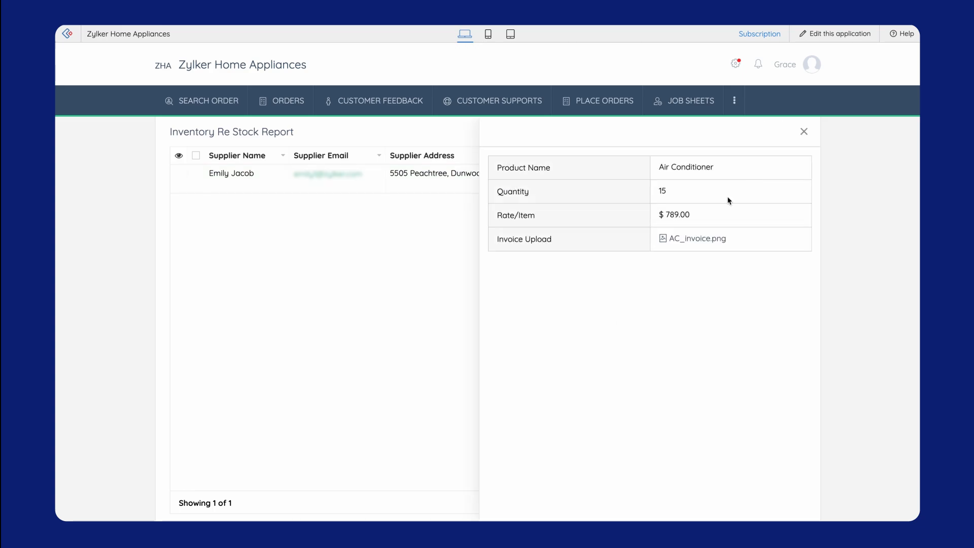
click(804, 131)
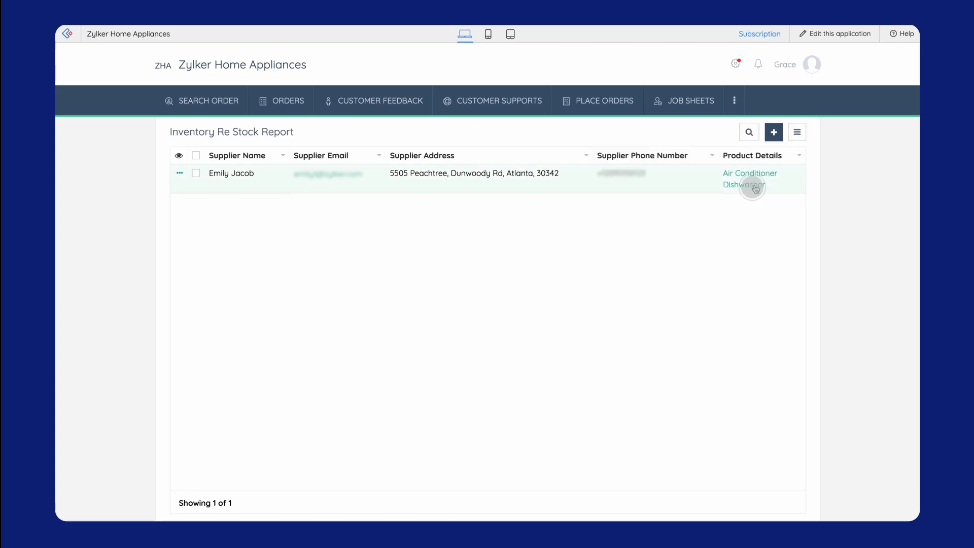
click(744, 185)
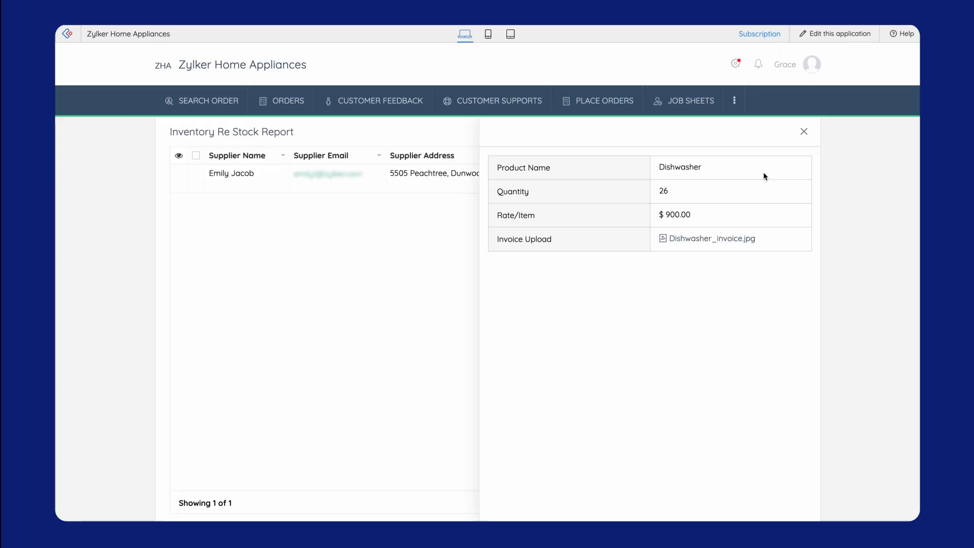
click(803, 131)
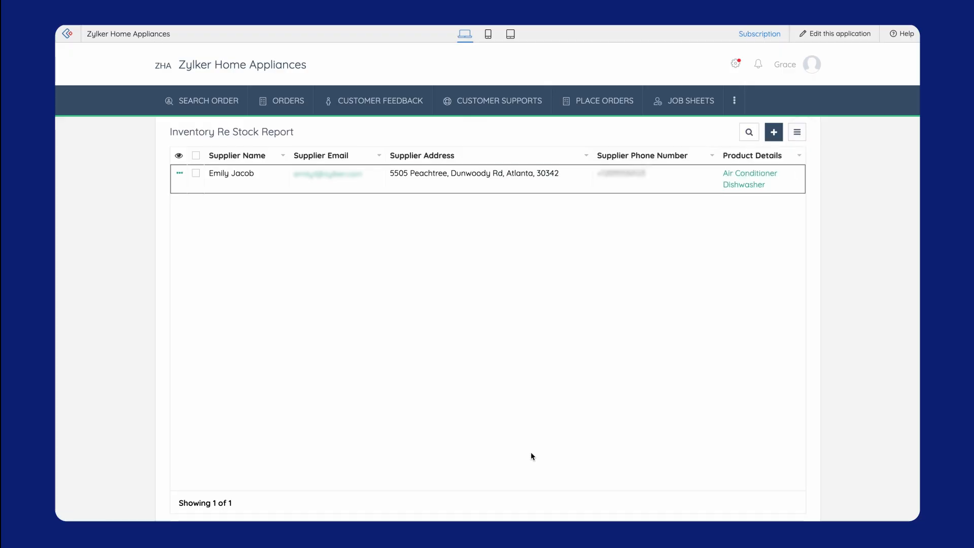
Delete the supplier's only restock record and confirm
click(196, 173)
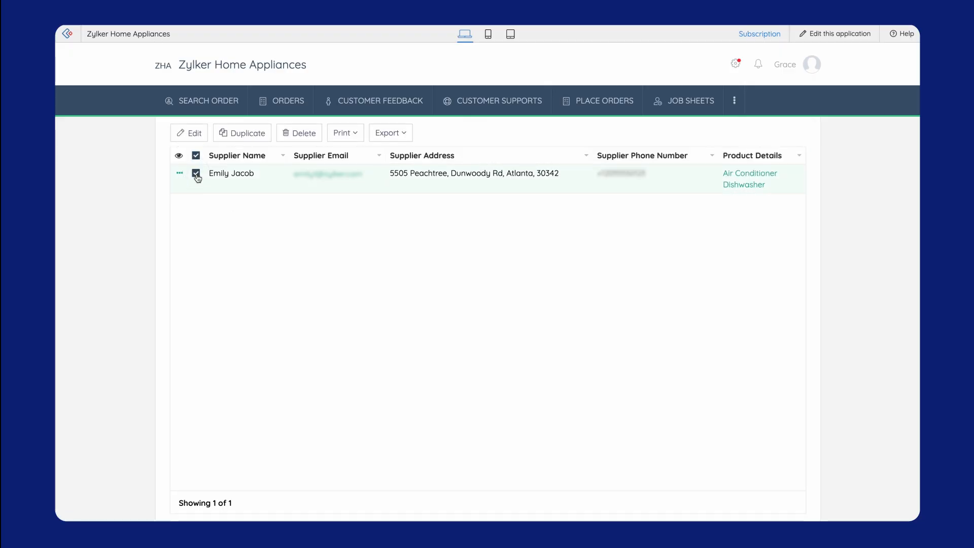
click(298, 133)
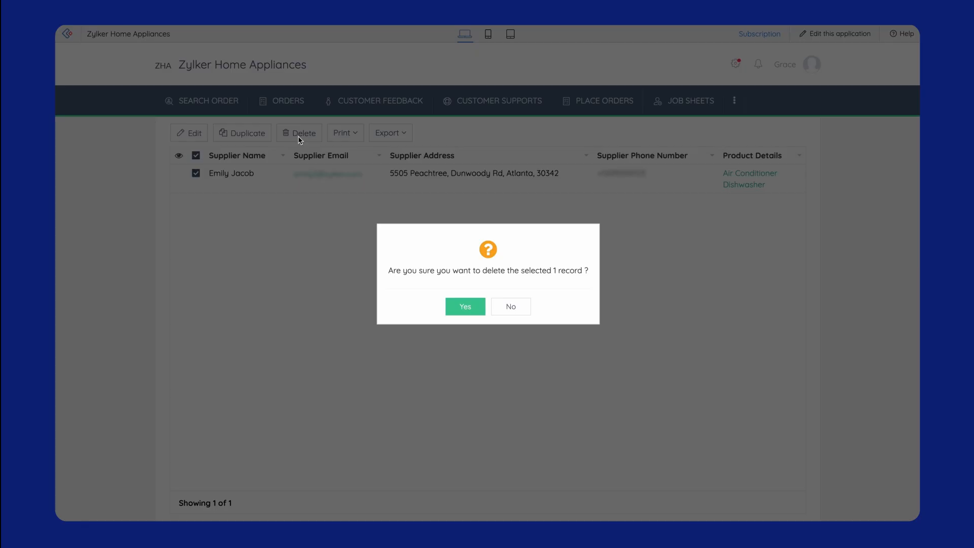
click(465, 306)
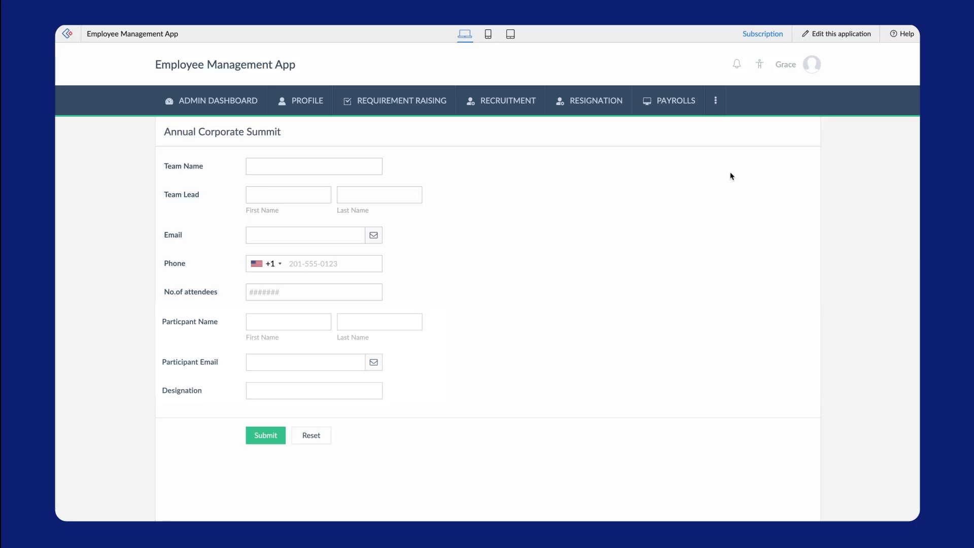
Open the Annual Corporate Summit form for editing
click(836, 34)
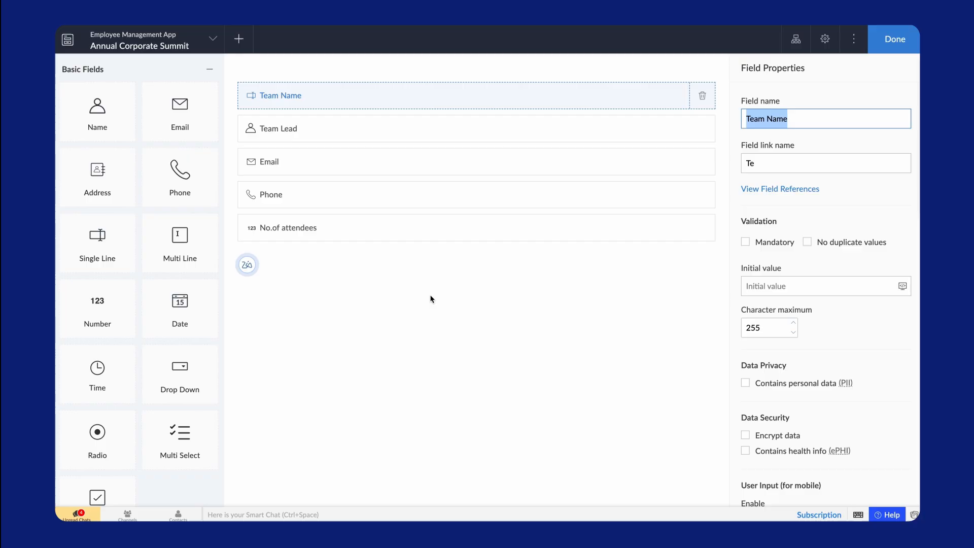
Scroll through the form showing the new participant subform
scroll(down, 3)
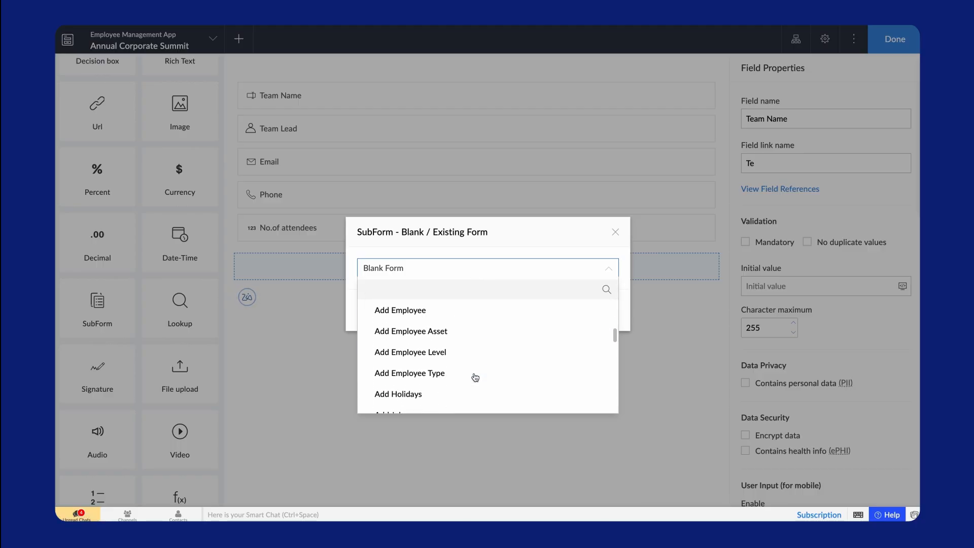
scroll(down, 3)
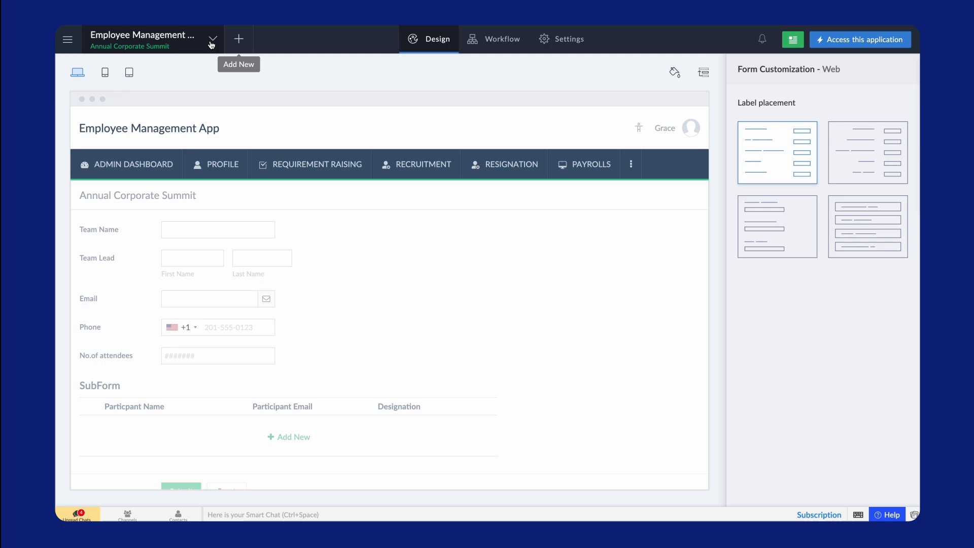
Add the Attendees subform as a column in the Annual Corporate Summit Report
click(212, 40)
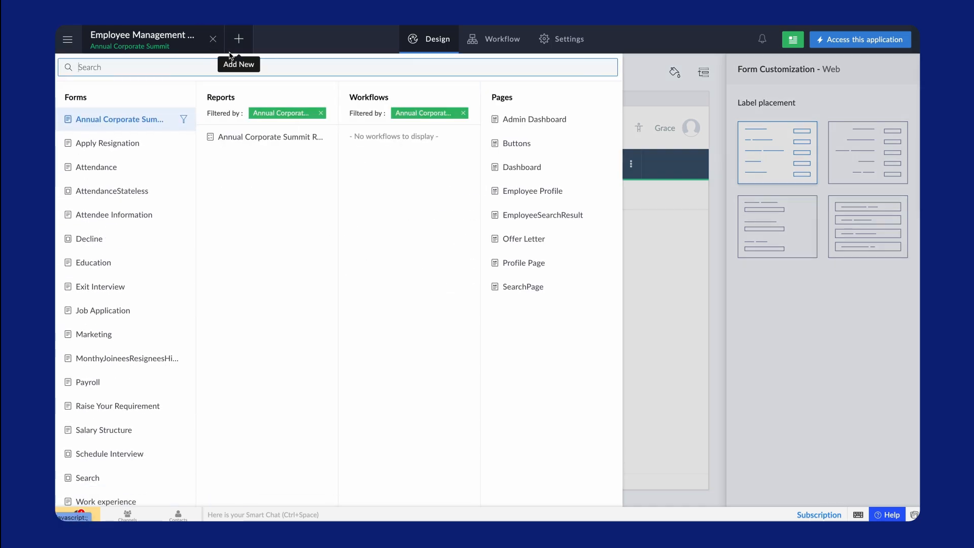
click(270, 137)
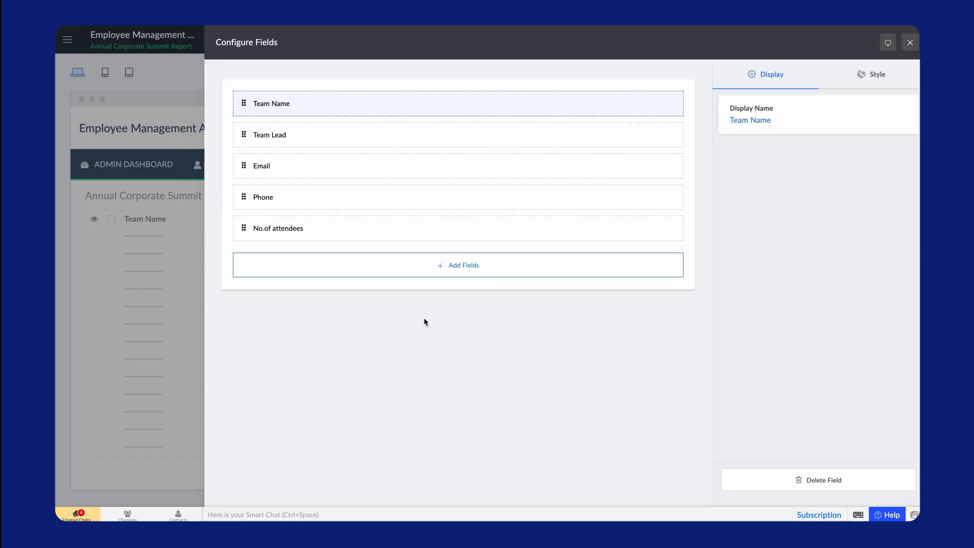
click(457, 265)
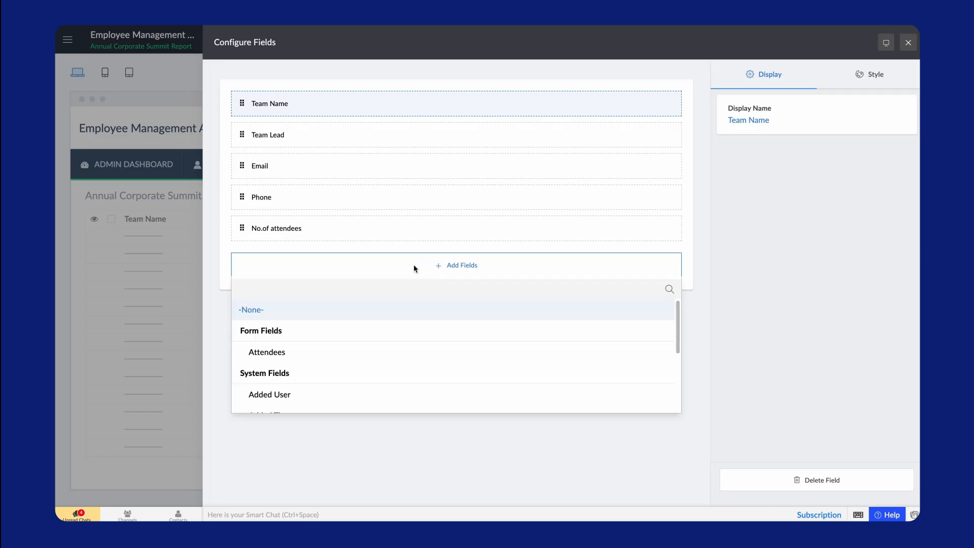
click(266, 352)
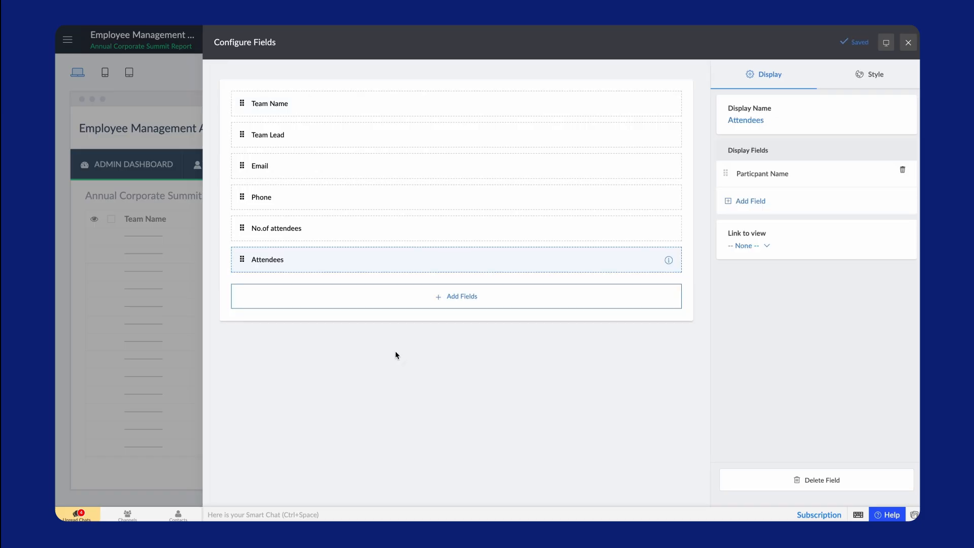
Set which view the attendee entries link to
click(748, 246)
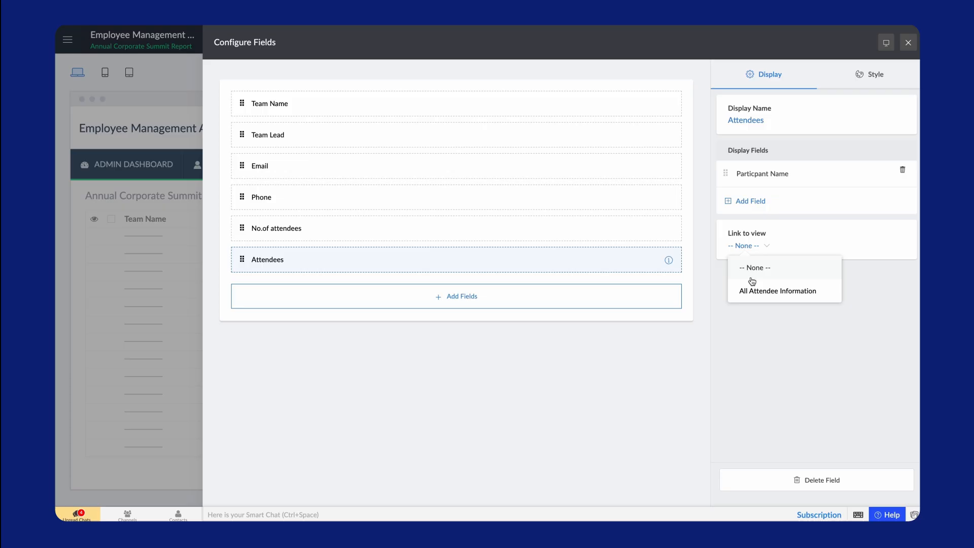
click(778, 291)
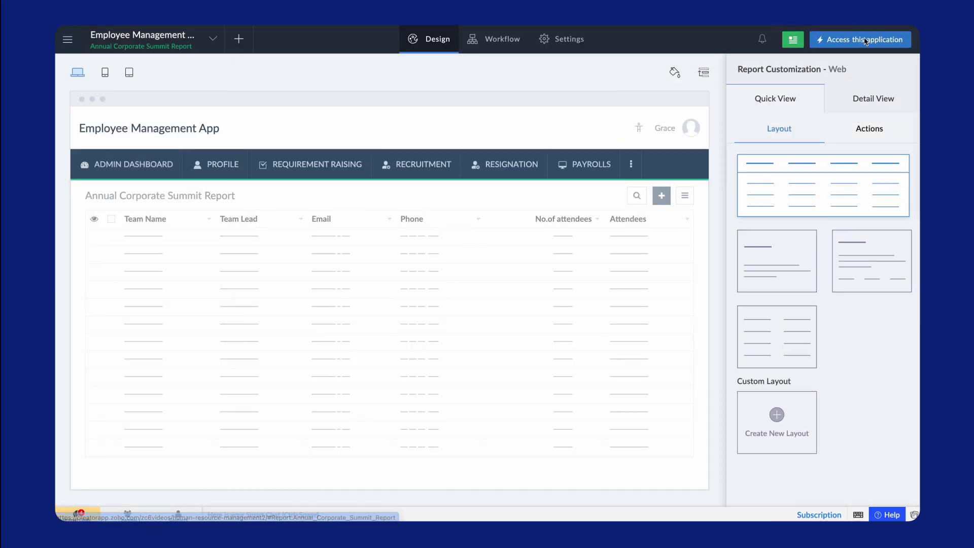
click(860, 39)
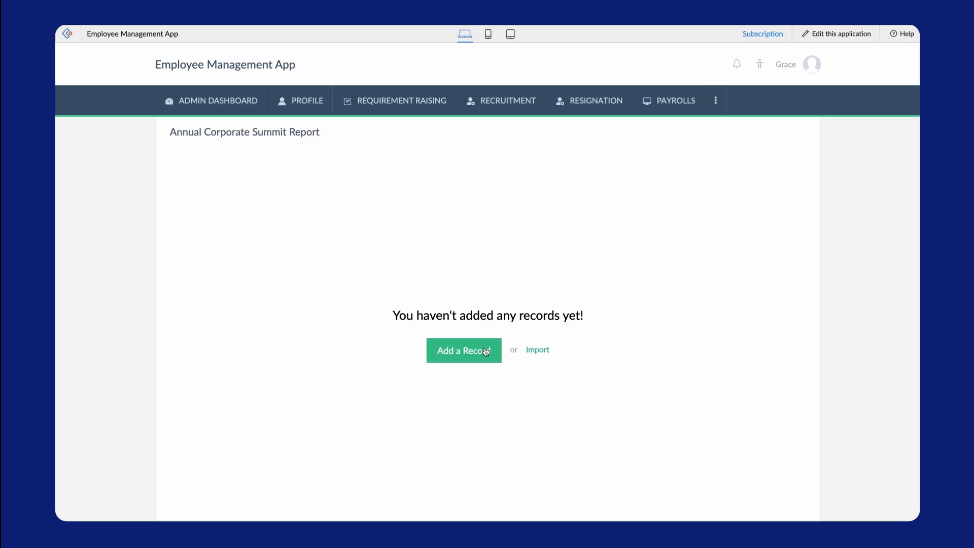
click(464, 350)
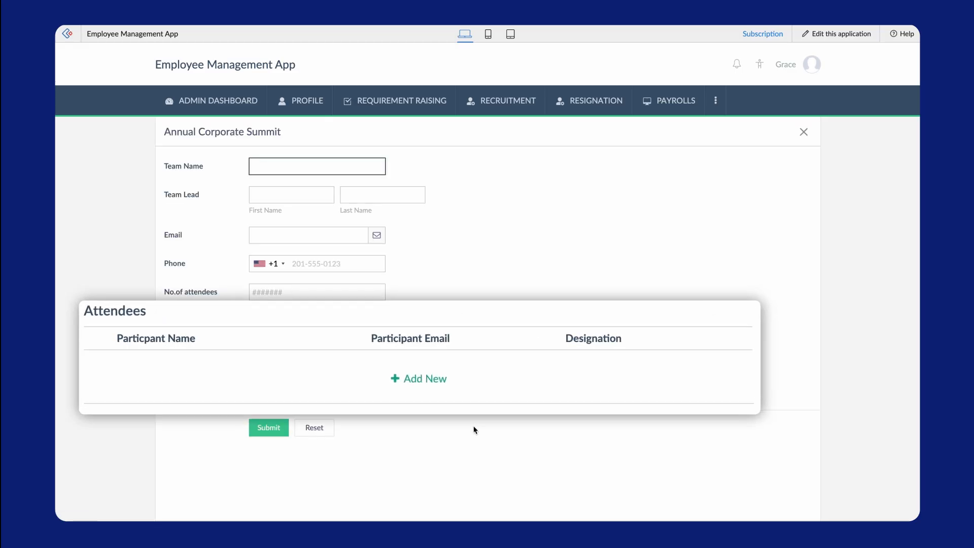
mouse_move(474, 437)
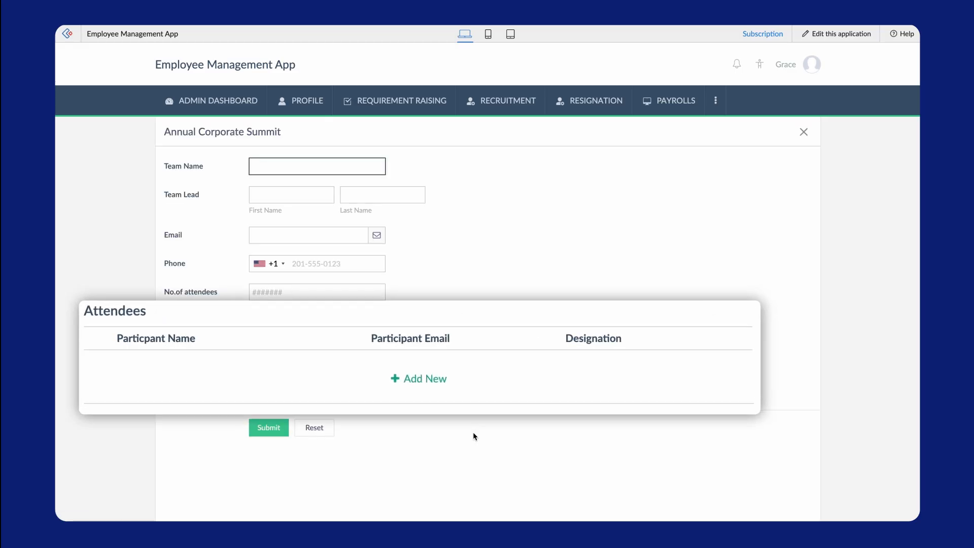
text(TechNo)
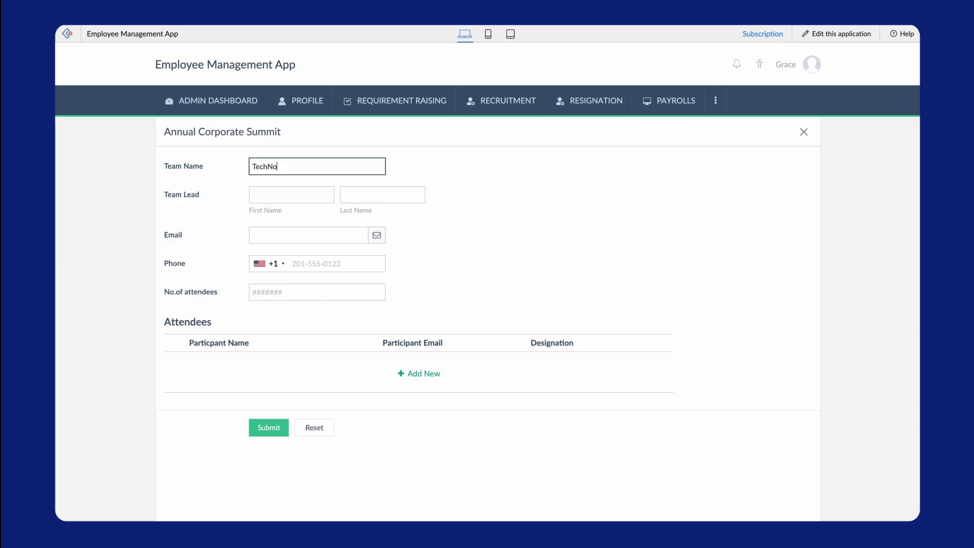
text(Priya)
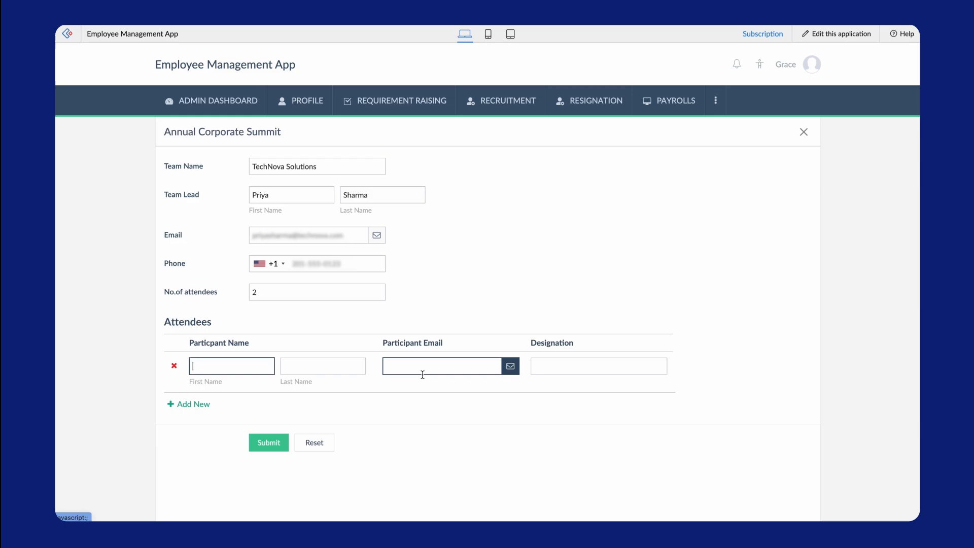
text(Product Manager)
text(Software Engineer)
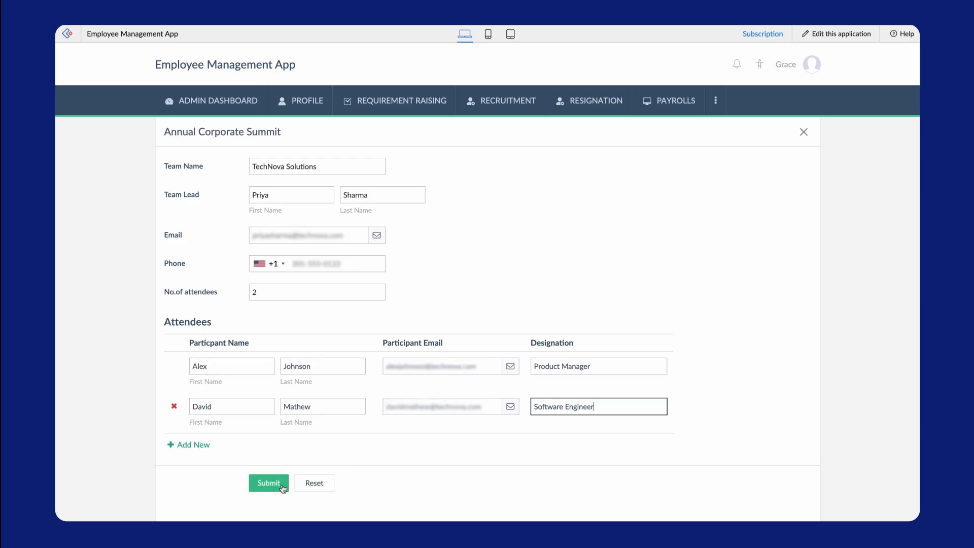
click(269, 483)
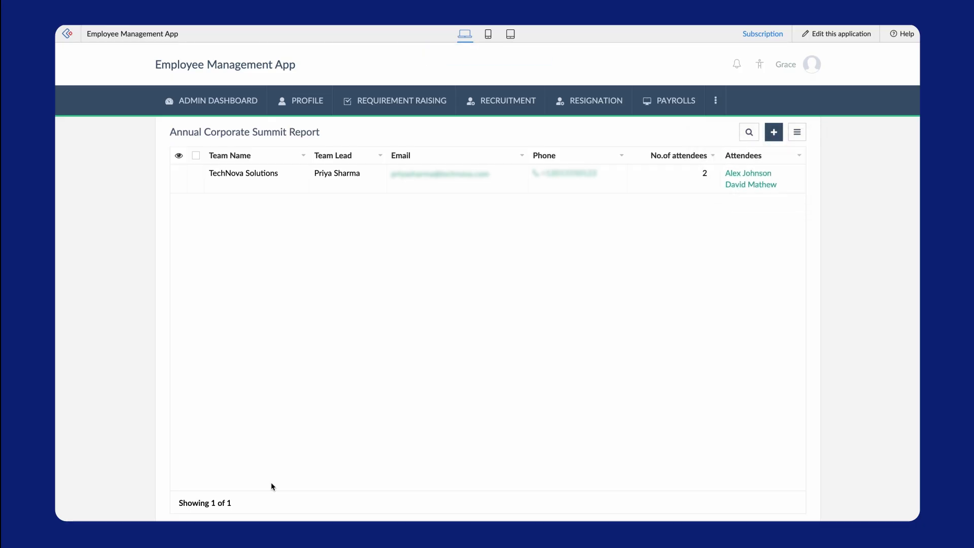
Delete the TechNova Solutions record, then view the All Attendee Information report
click(748, 173)
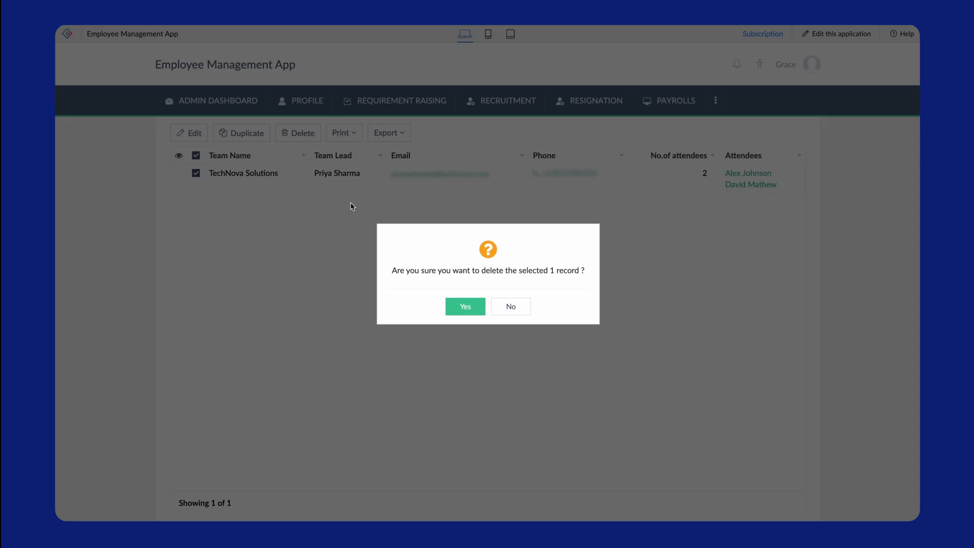
click(465, 307)
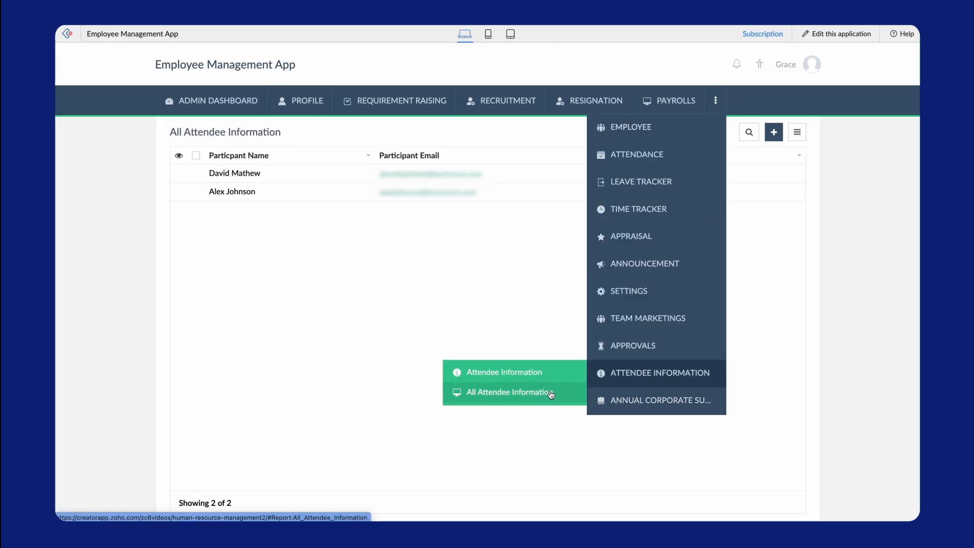
click(508, 392)
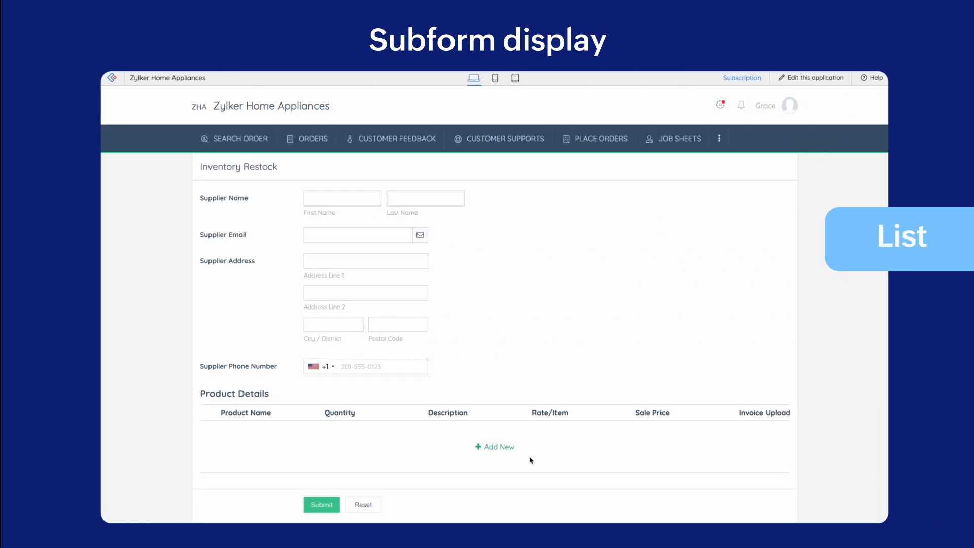
Review the Inventory Restock form with its empty Product Details subform columns
click(494, 446)
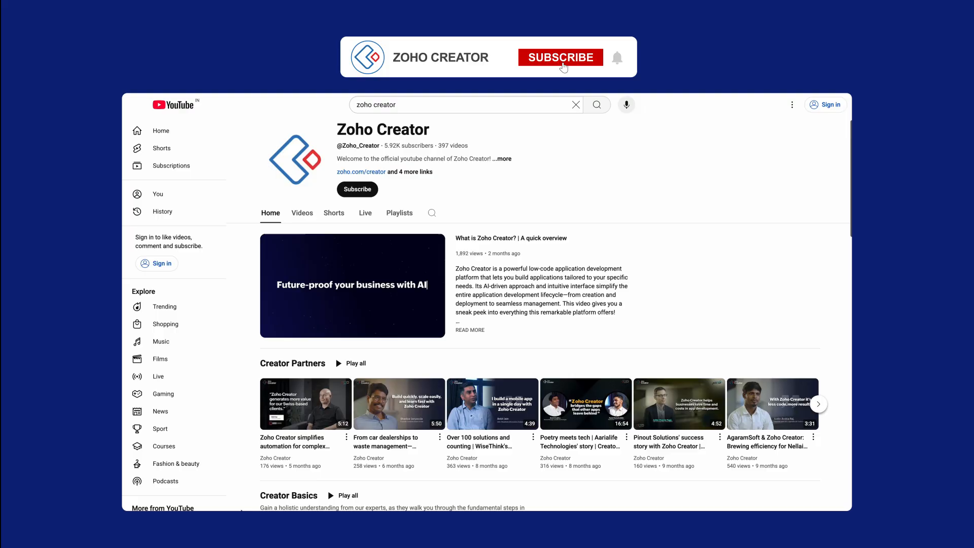
Subscribe to the Zoho Creator channel and browse its tutorial playlists
click(561, 57)
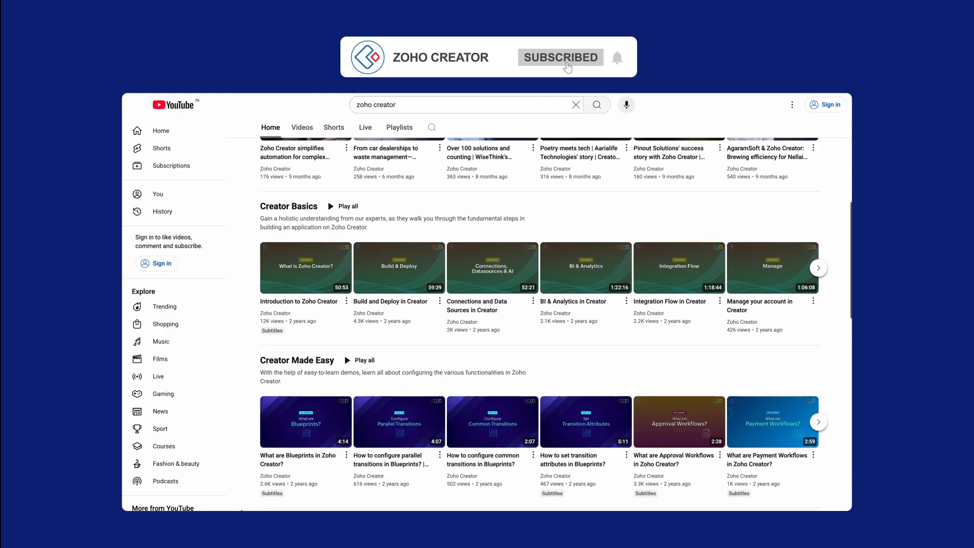
scroll(down, 3)
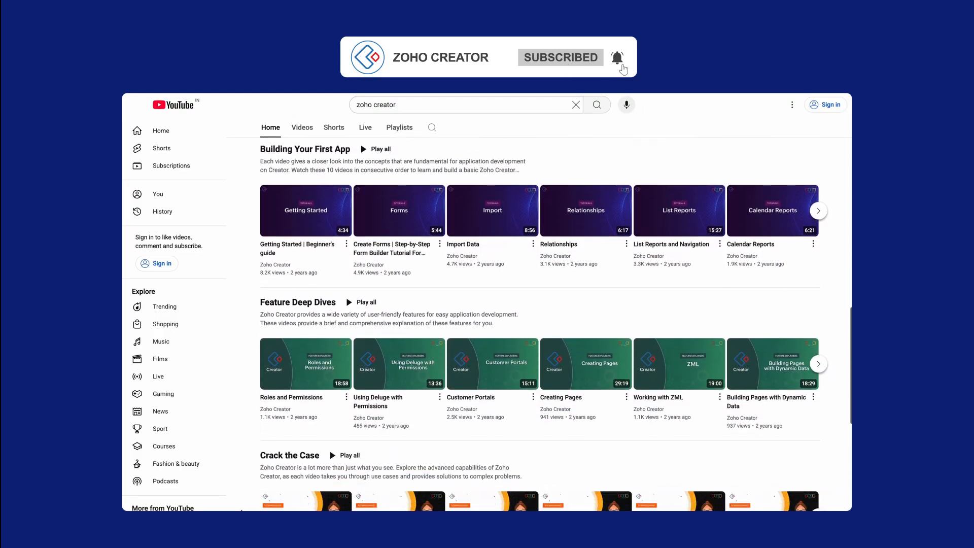
scroll(down, 3)
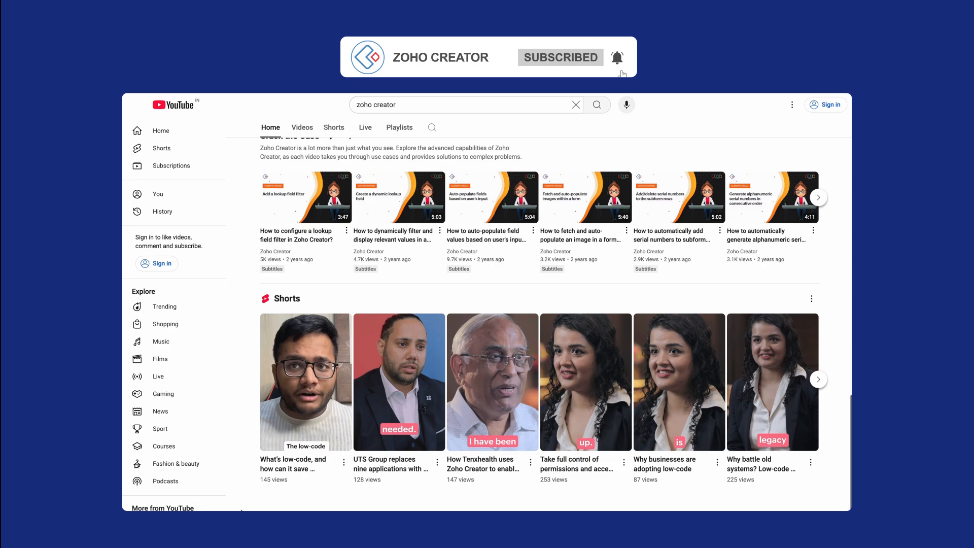